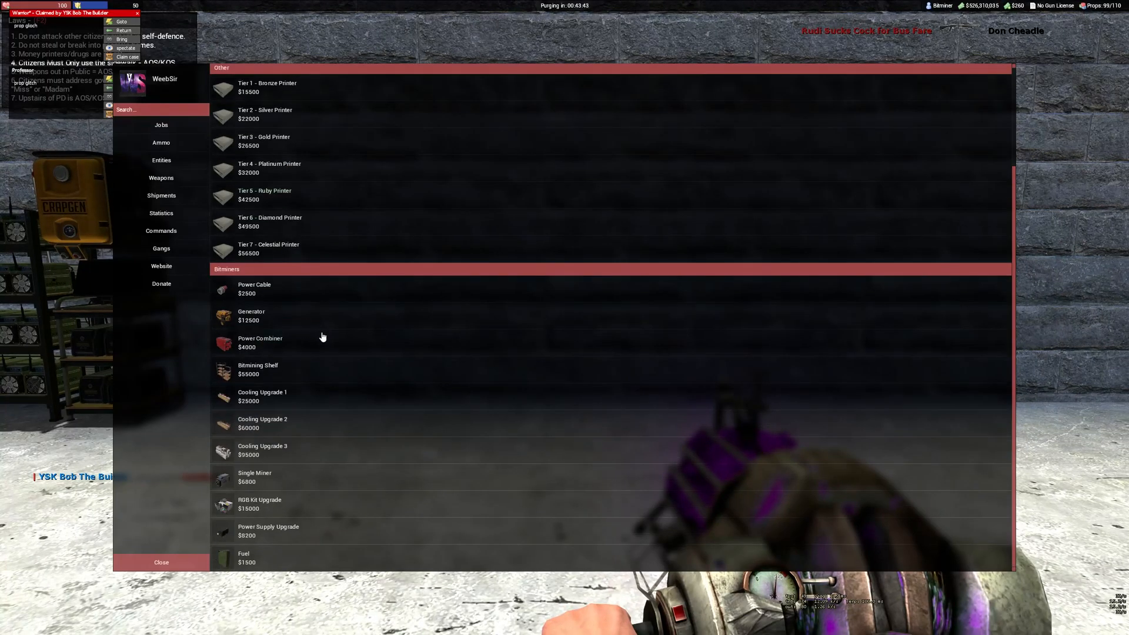
Buy a Bitmining Shelf for $55000 from the F4 shop's Bitminers list
left_click(257, 369)
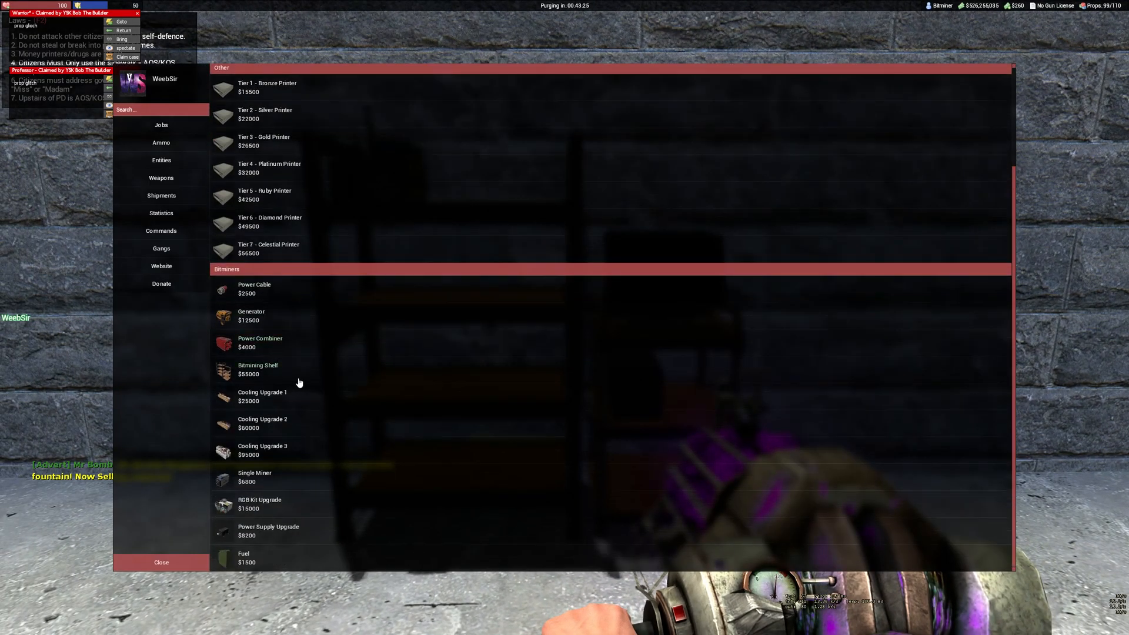
mouse_move(257, 368)
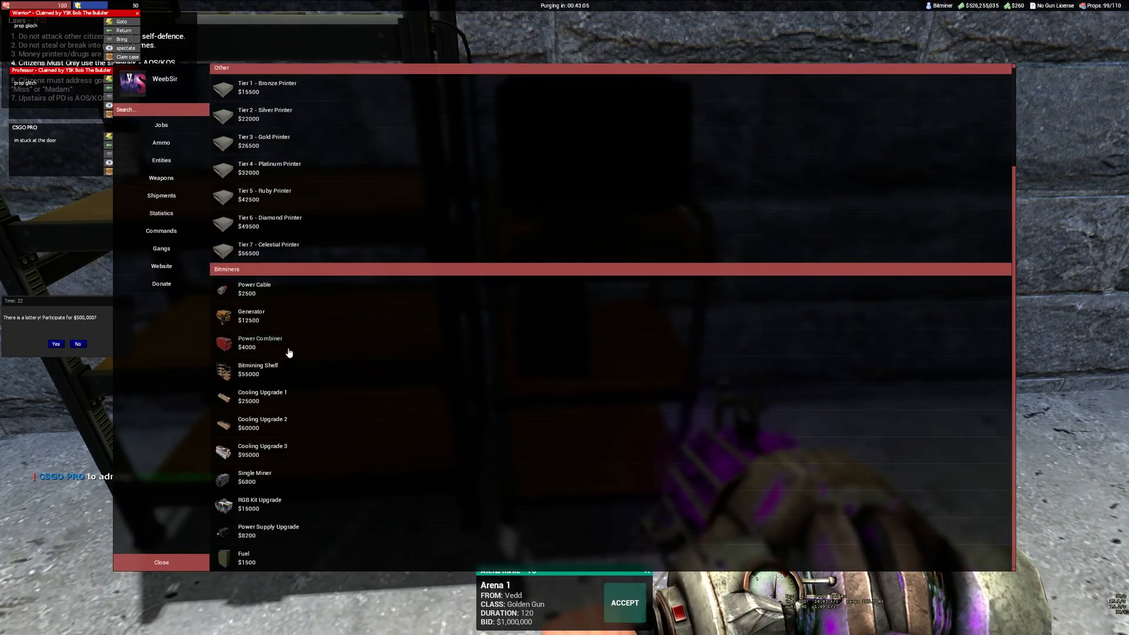
Buy Cooling Upgrade 3, Cooling Upgrade 1, a Power Supply Upgrade and a Power Cable
left_click(262, 445)
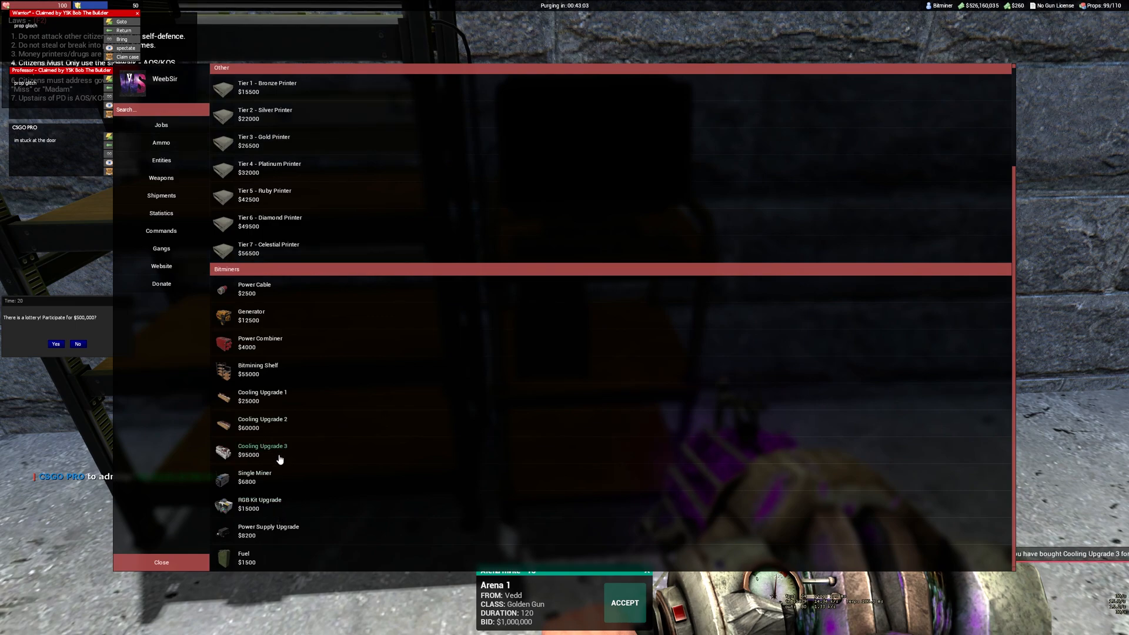
left_click(262, 450)
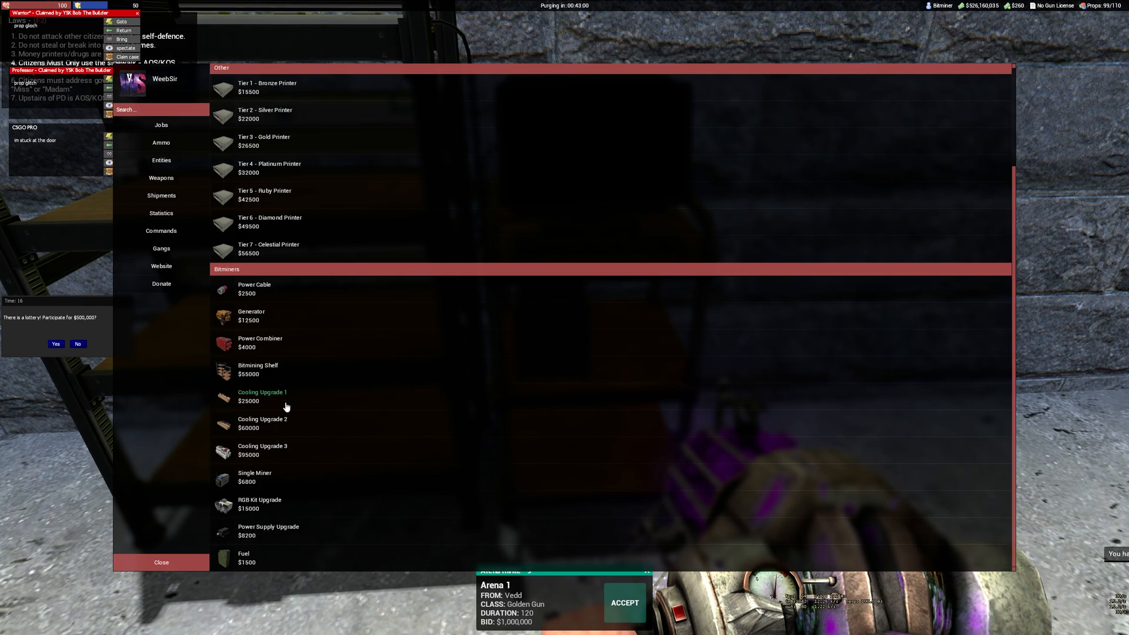
mouse_move(285, 531)
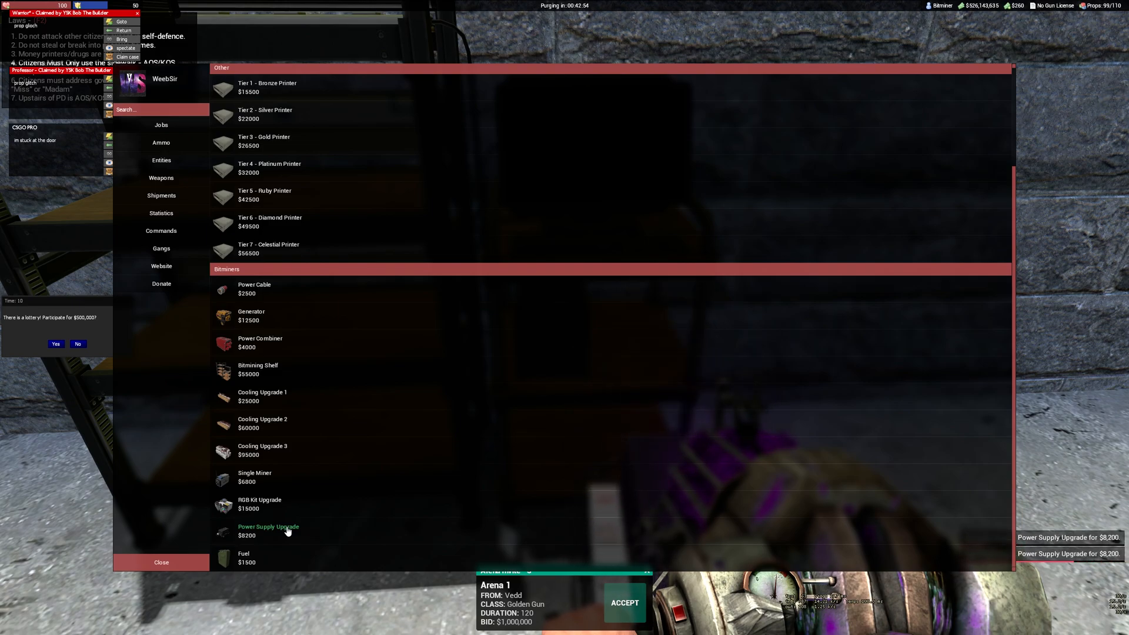
left_click(268, 529)
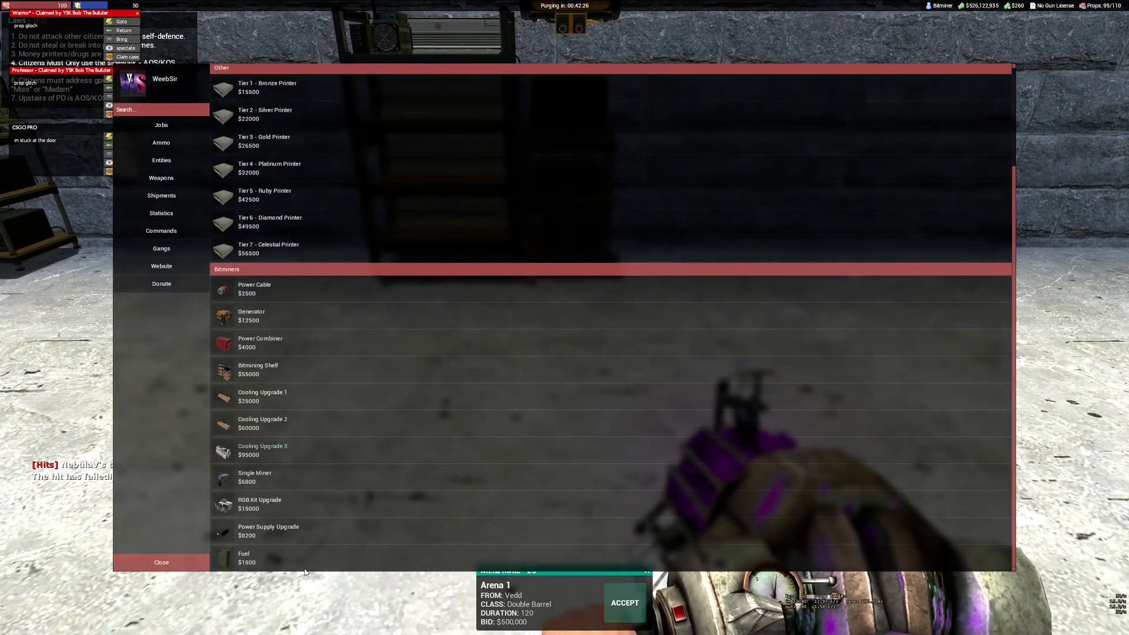
left_click(246, 558)
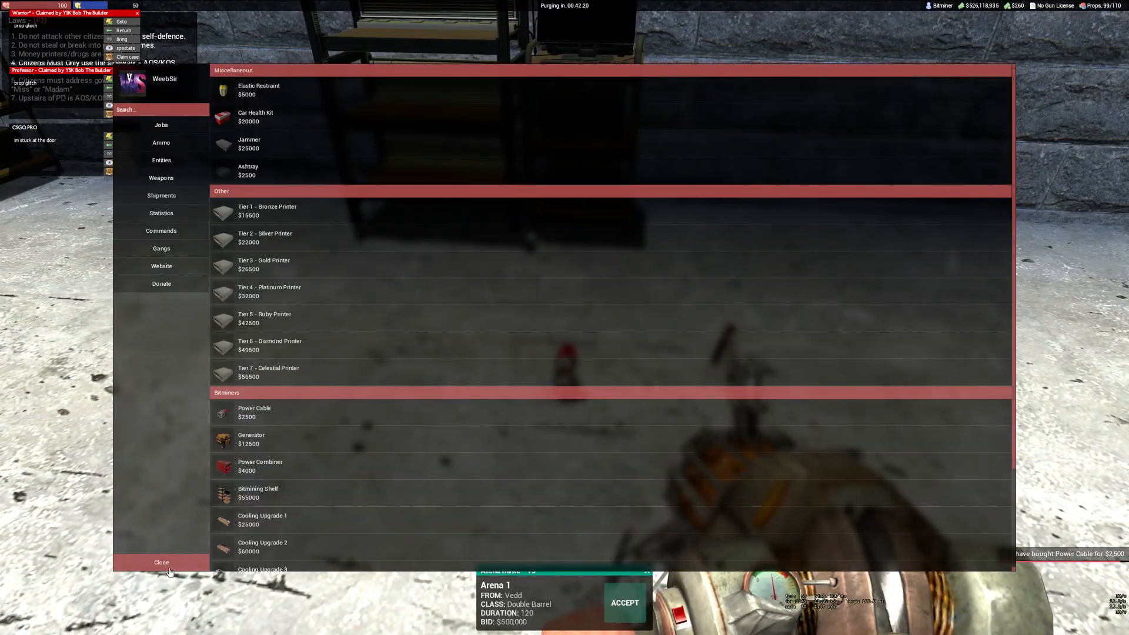
Leave the shop and switch off the bitminers at their power button
left_click(162, 562)
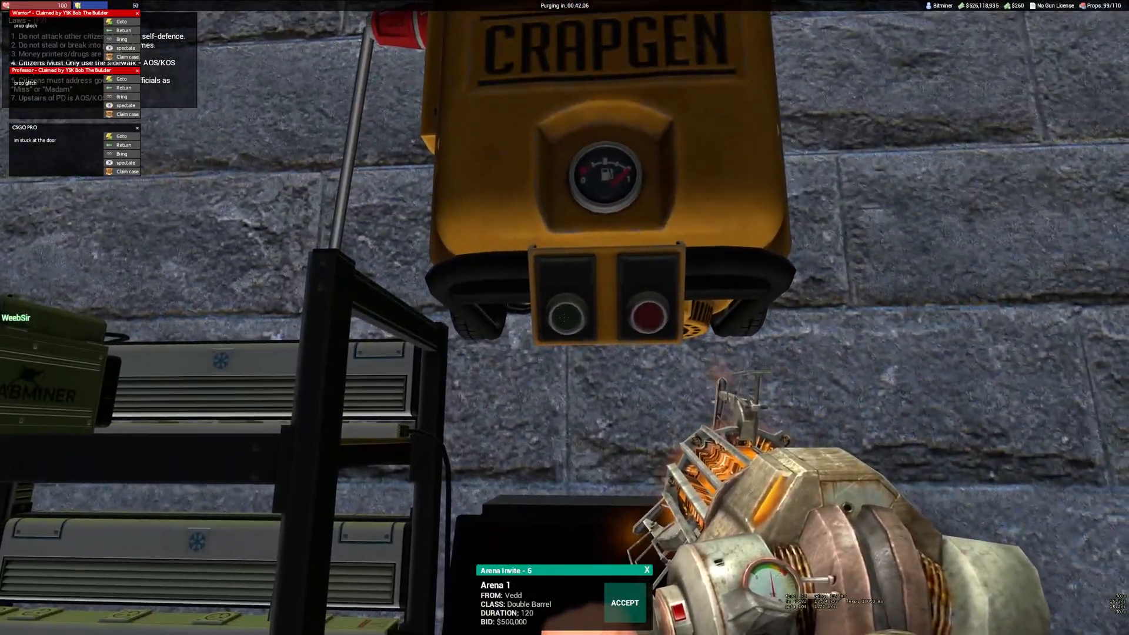
left_click(567, 319)
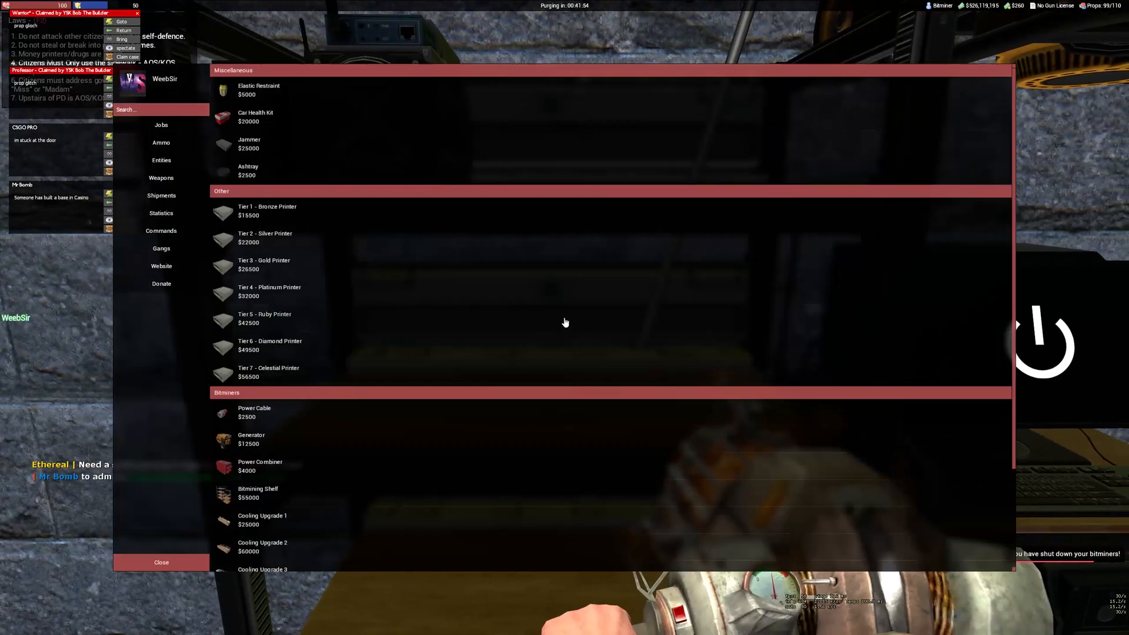
Buy Single Miners from the shop list to fill the rack, then leave the shop
scroll("down", 3)
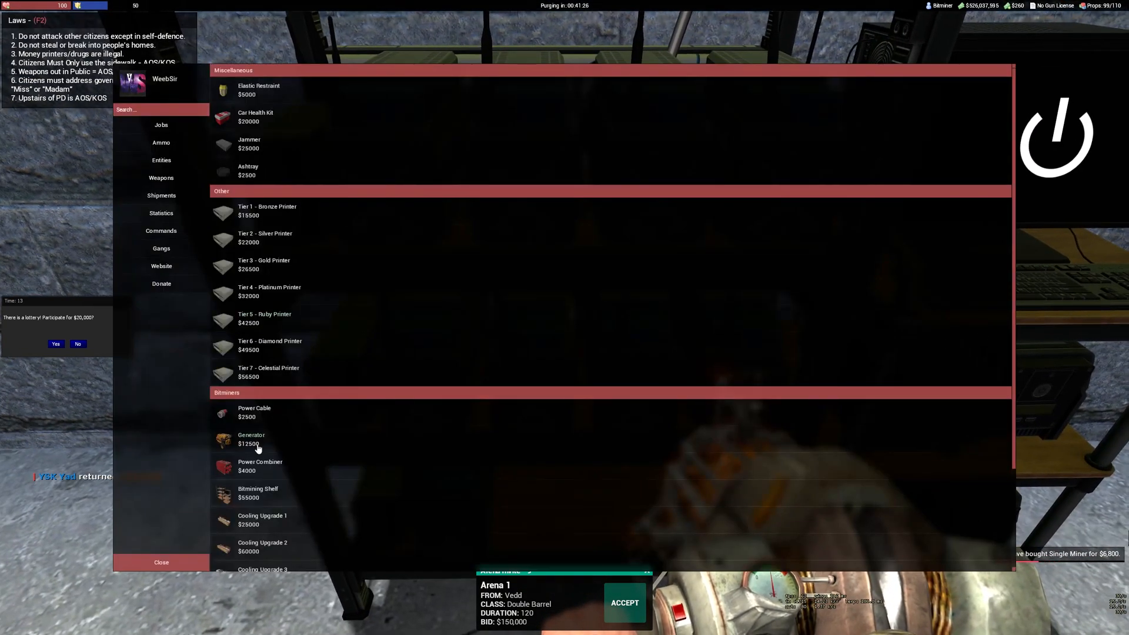
scroll("down", 3)
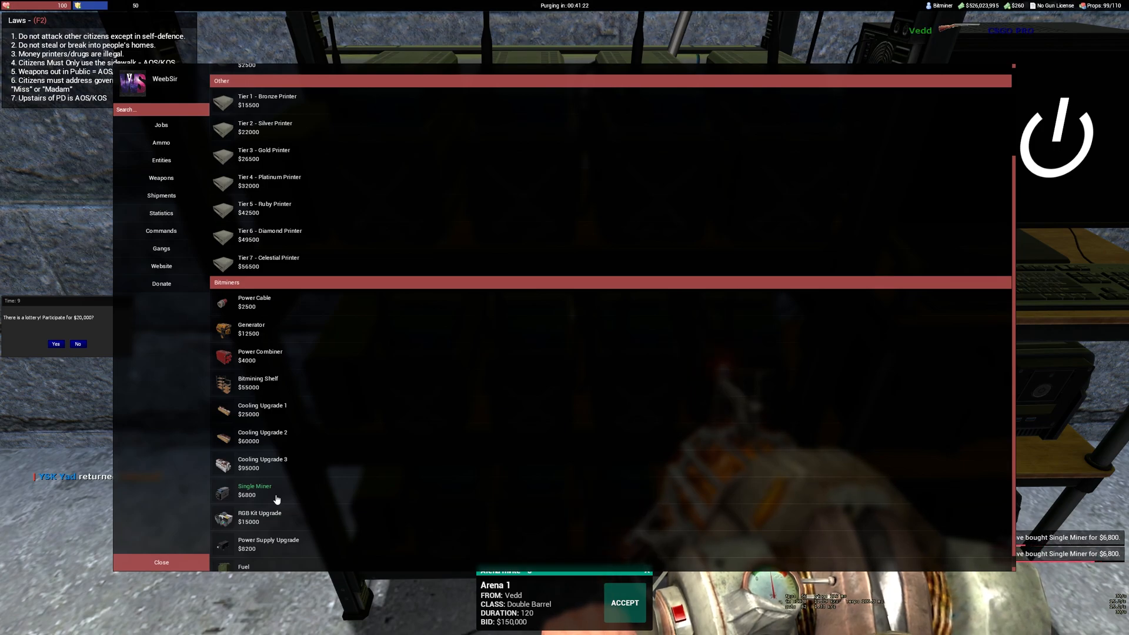
mouse_move(182, 565)
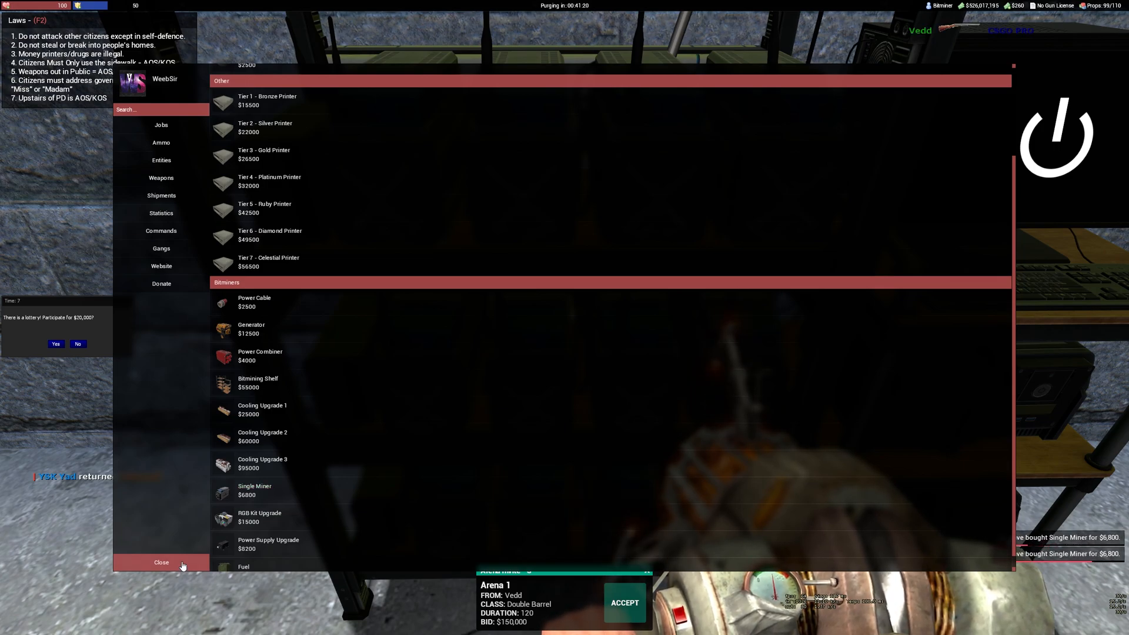
left_click(161, 562)
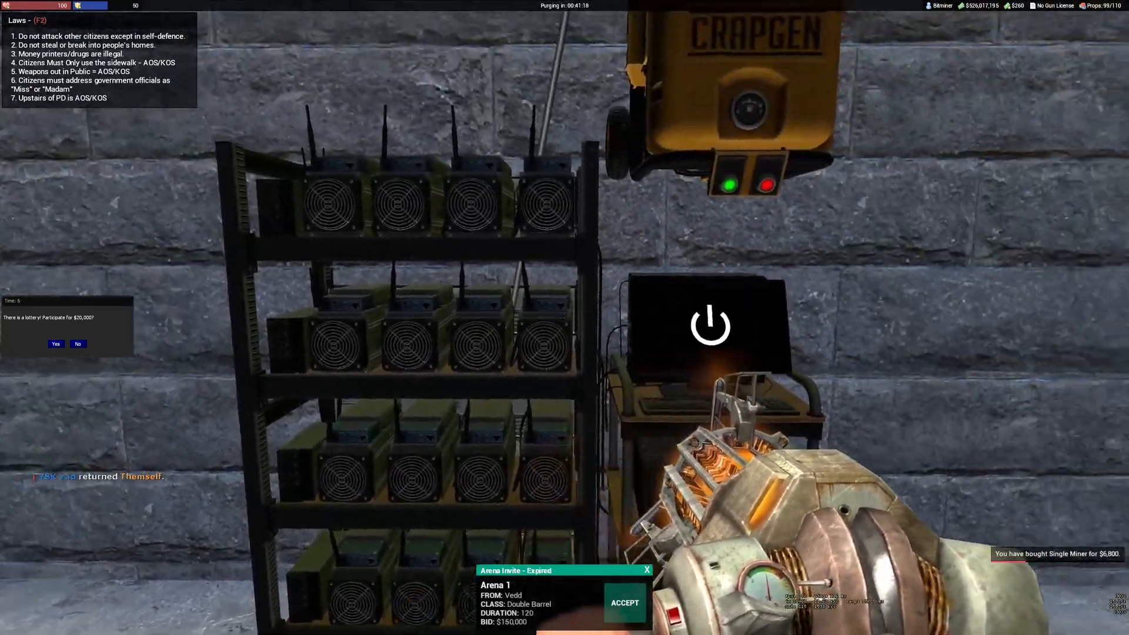
View the bitminer status screen showing 16/16 miners, 4 power supplies and full ventilation
left_click(709, 325)
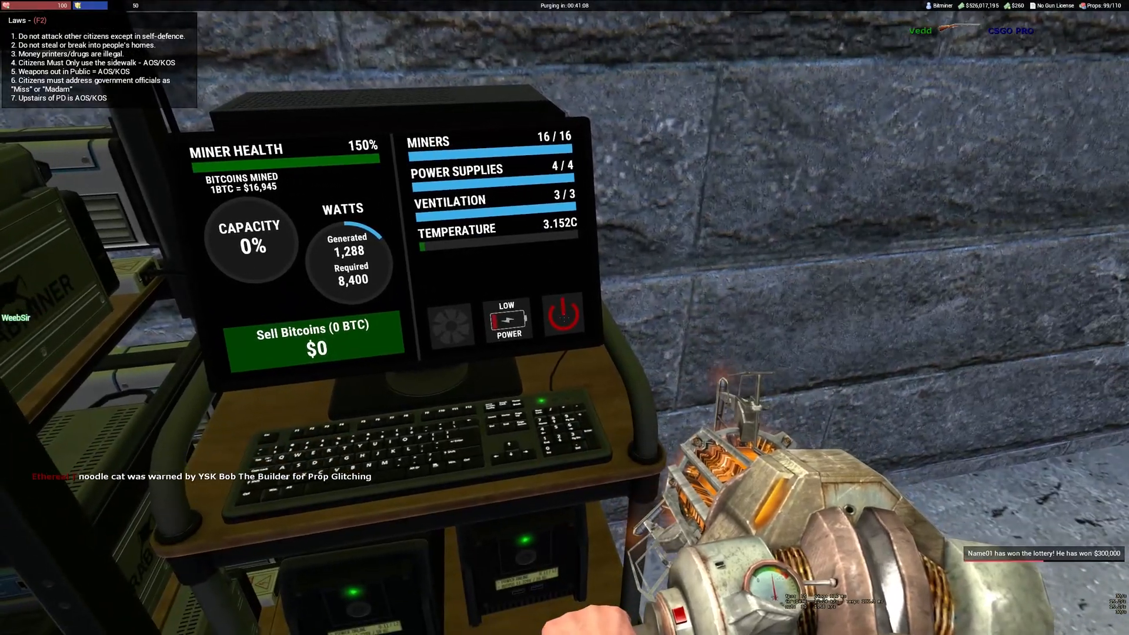
left_click(564, 316)
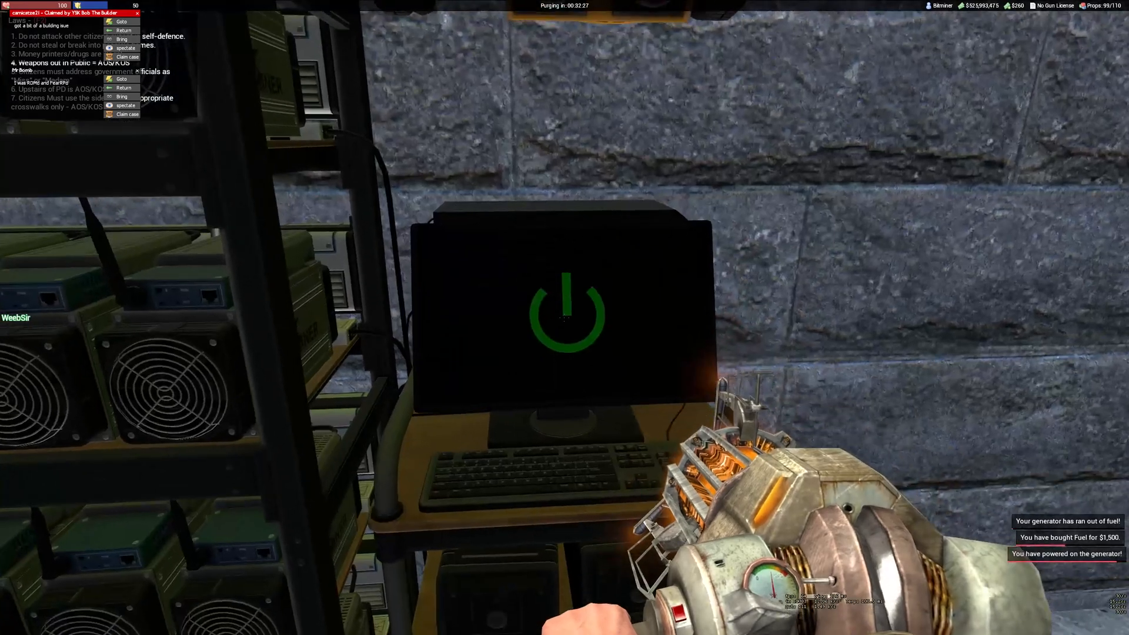
Power the bitminers back on and sell the mined bitcoins for $102,054
left_click(566, 313)
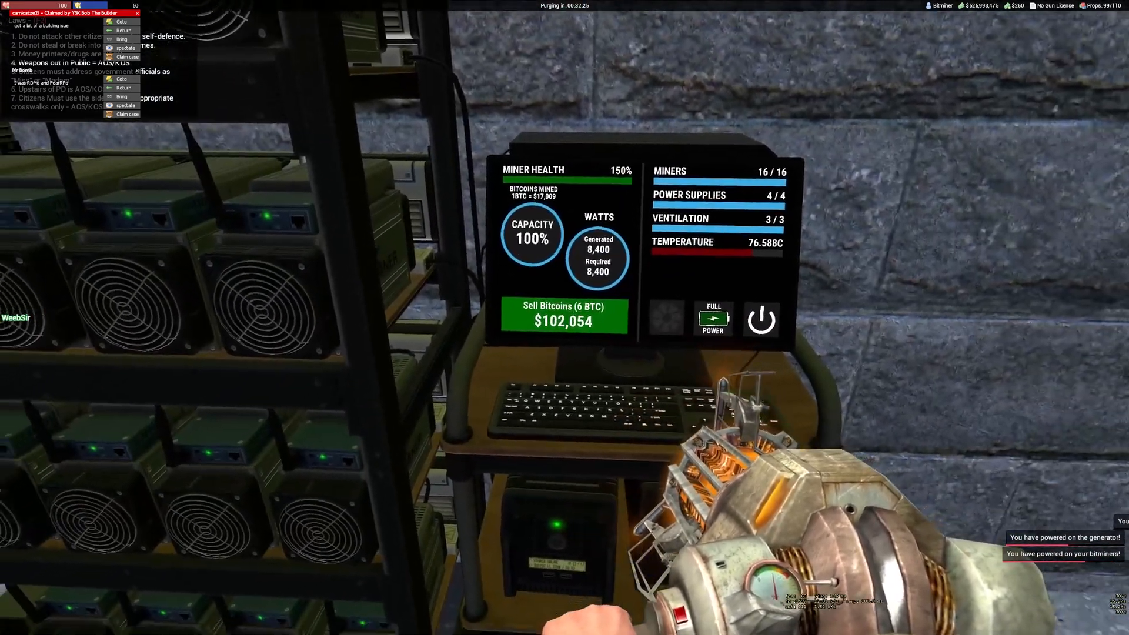
left_click(564, 315)
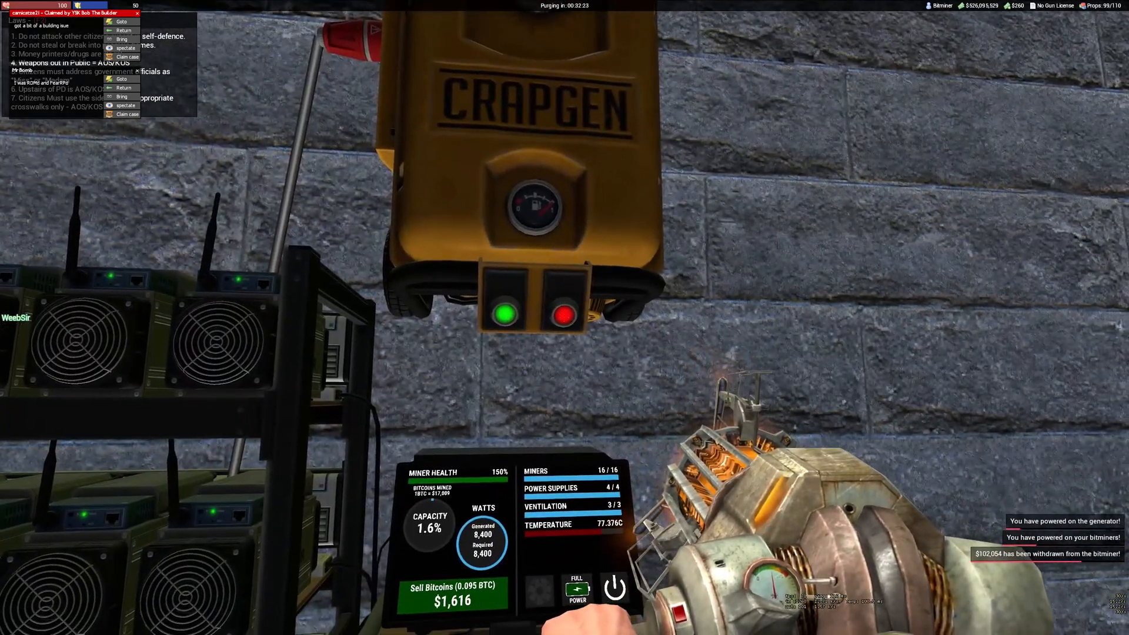